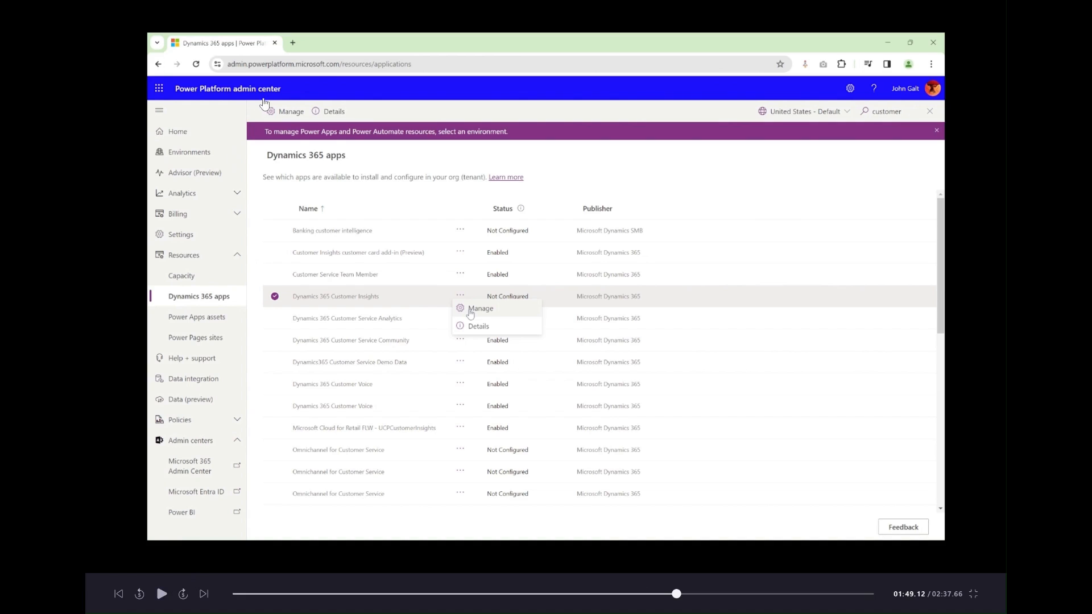
{"action": "mouse_move", "coordinate": [318, 70]}
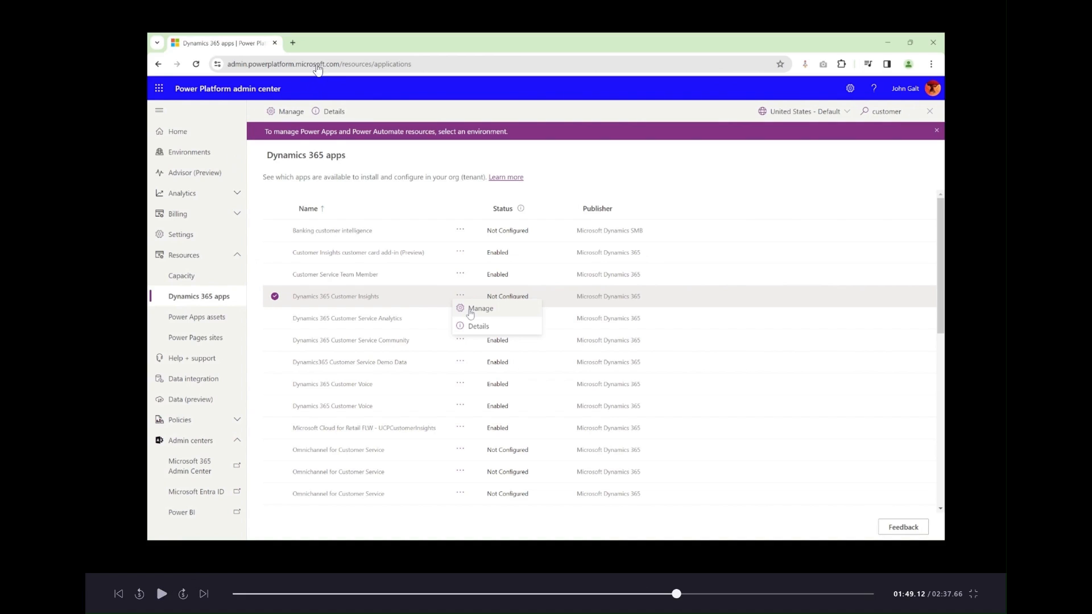
{"action": "mouse_move", "coordinate": [210, 258]}
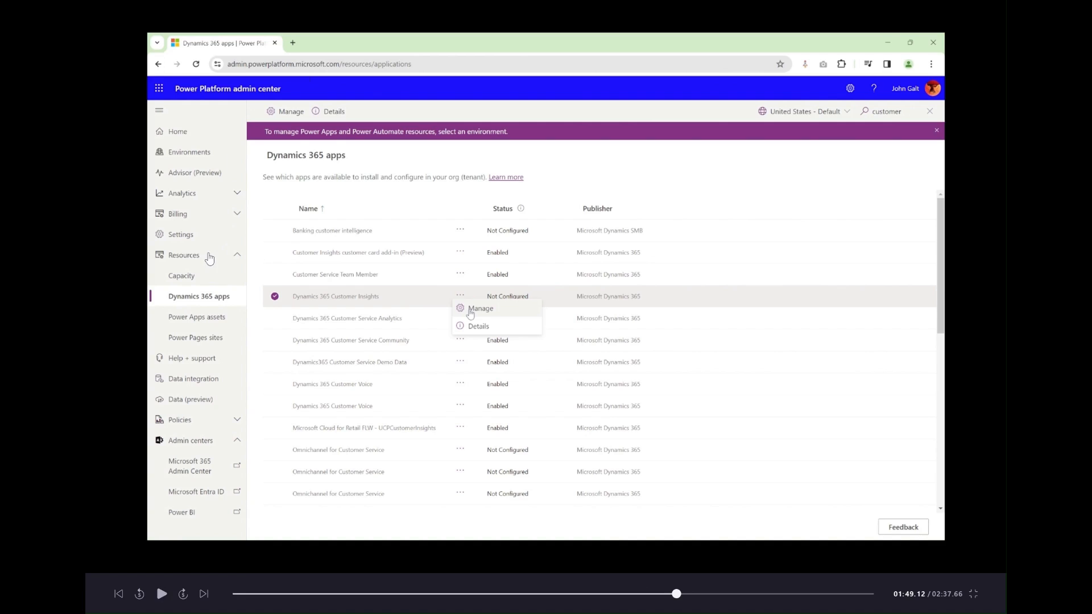
{"action": "mouse_move", "coordinate": [173, 307]}
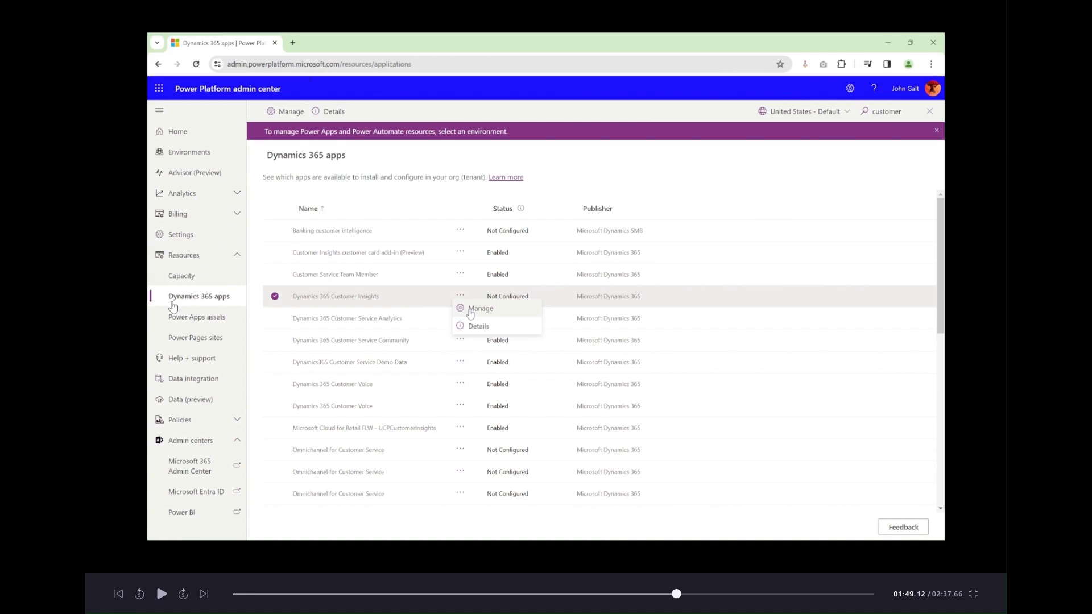
{"action": "mouse_move", "coordinate": [216, 305]}
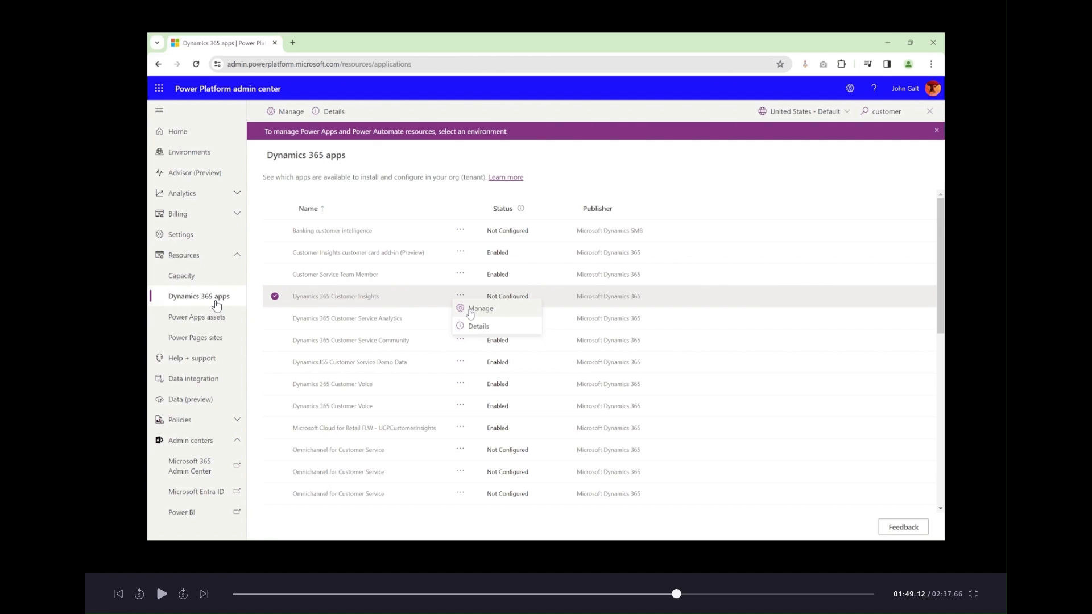
{"action": "mouse_move", "coordinate": [321, 277]}
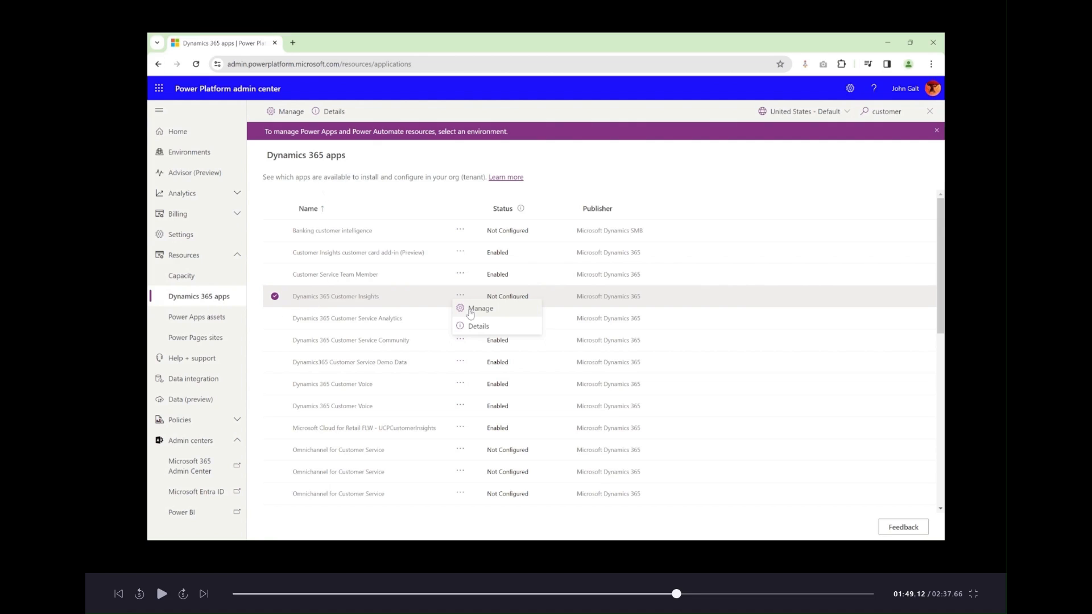
{"action": "mouse_move", "coordinate": [340, 290]}
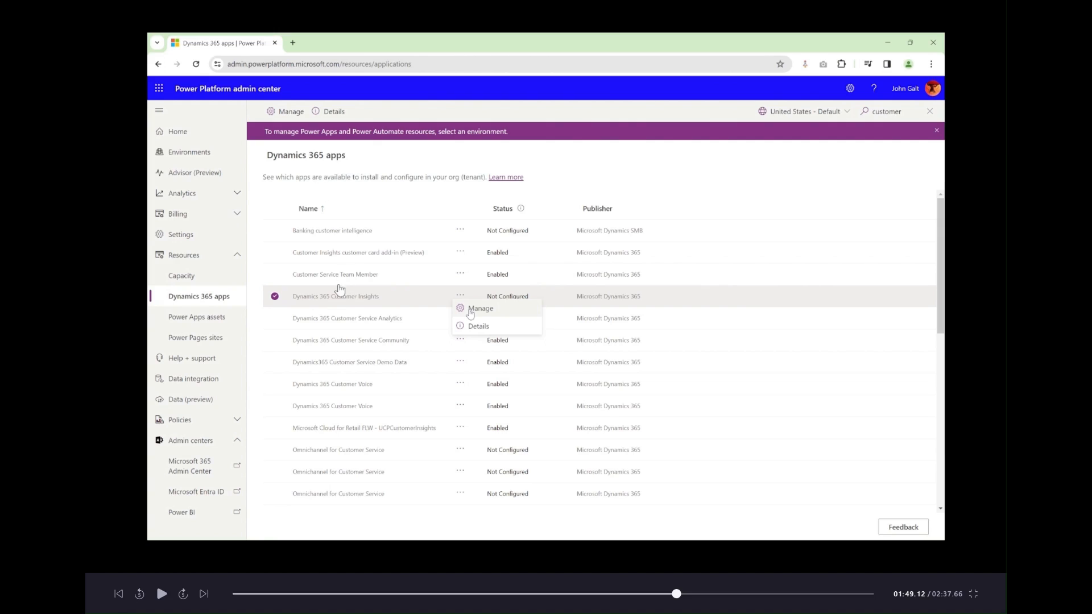
{"action": "mouse_move", "coordinate": [294, 298]}
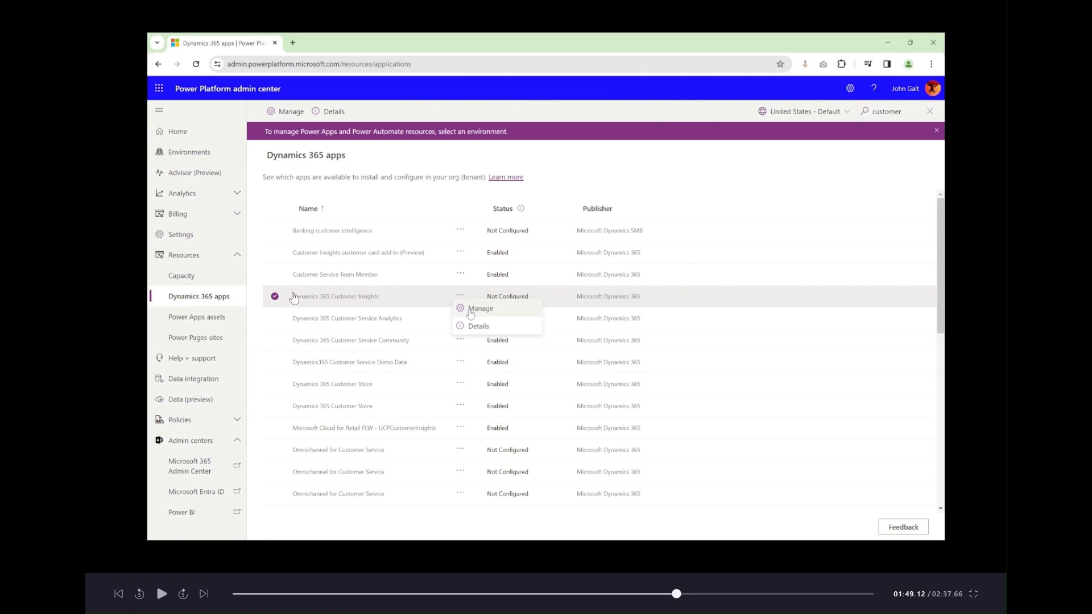
{"action": "mouse_move", "coordinate": [340, 296]}
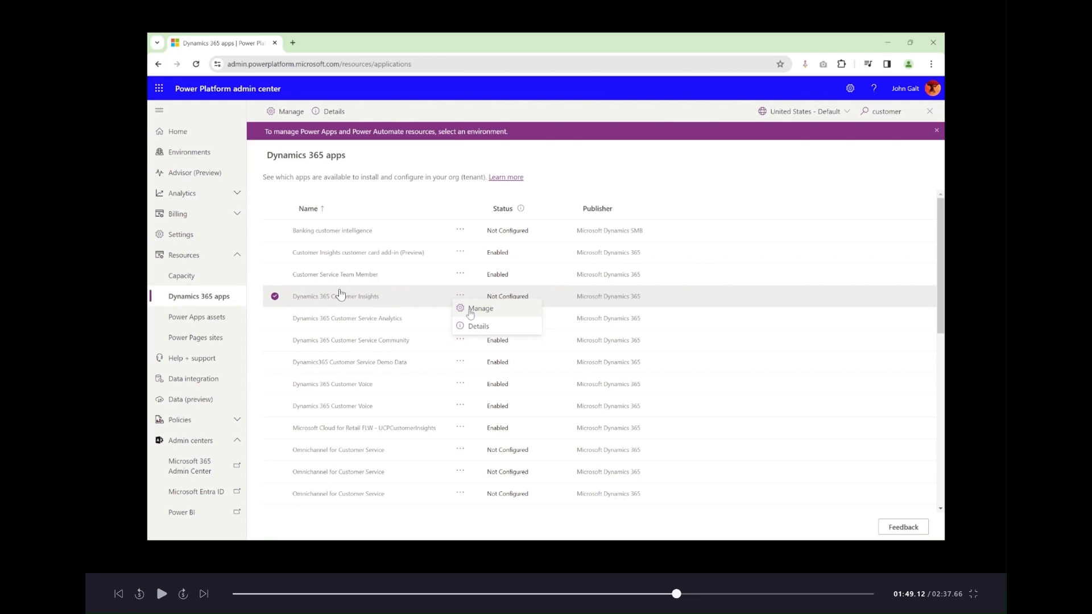
{"action": "mouse_move", "coordinate": [866, 129]}
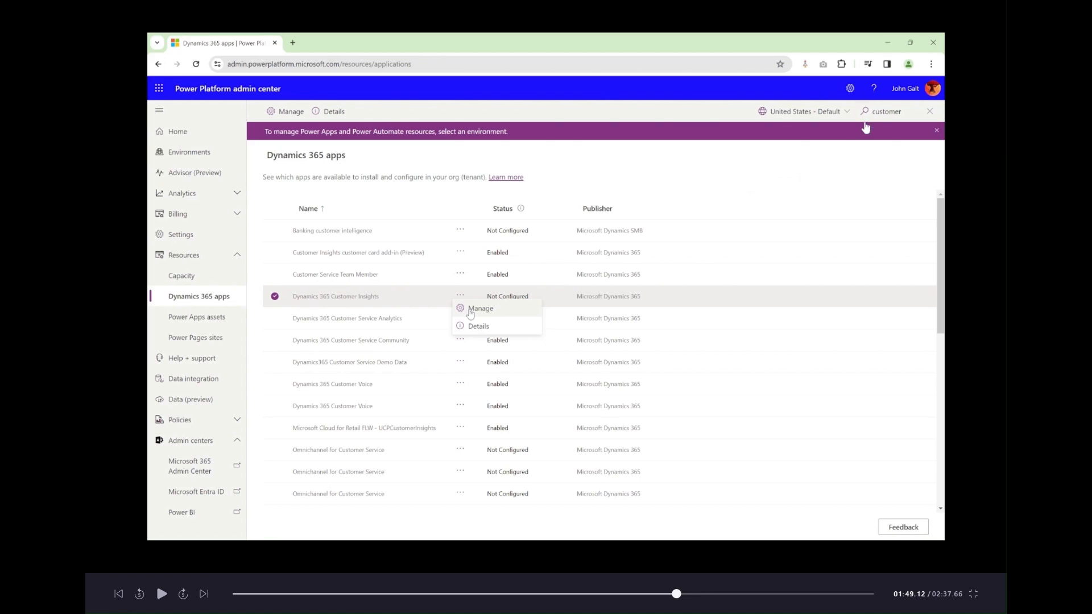
{"action": "mouse_move", "coordinate": [173, 603]}
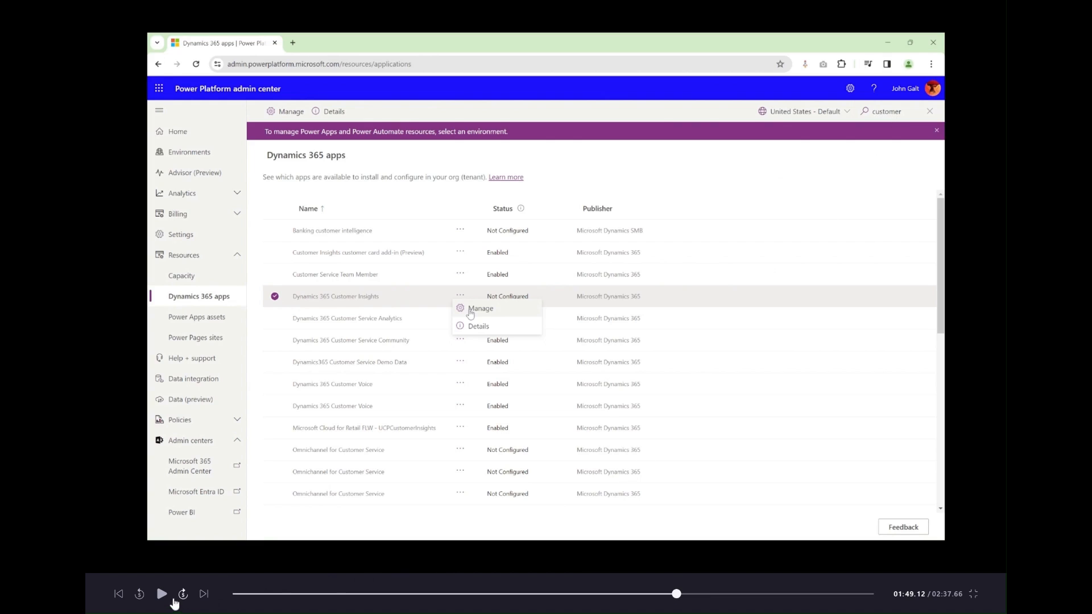
- Choose Manage for Dynamics 365 Customer Insights and confirm going to its admin page
{"action": "left_click", "coordinate": [161, 594]}
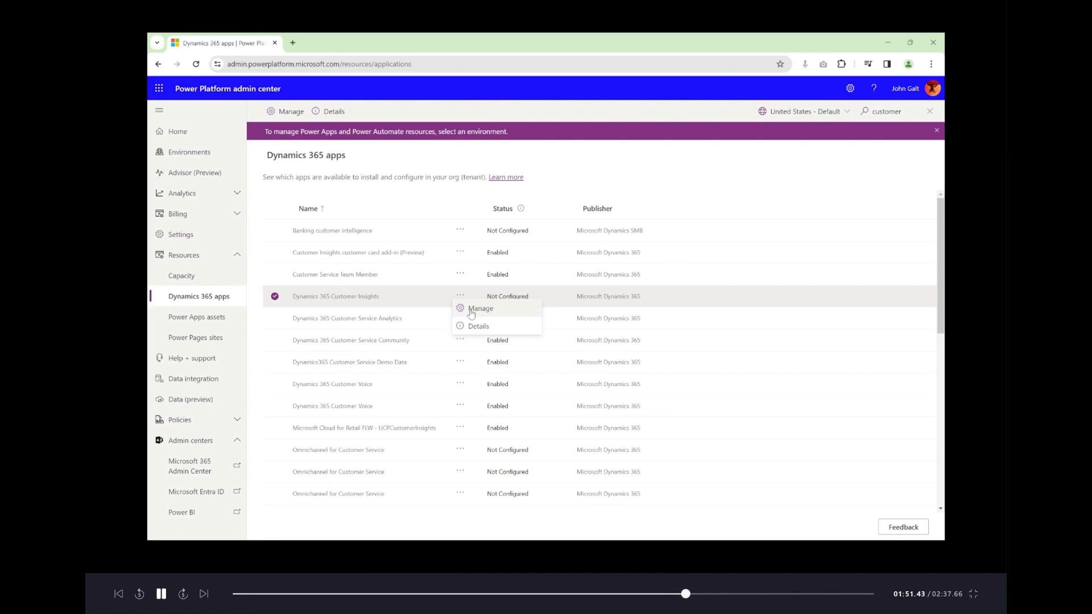
{"action": "left_click", "coordinate": [480, 308]}
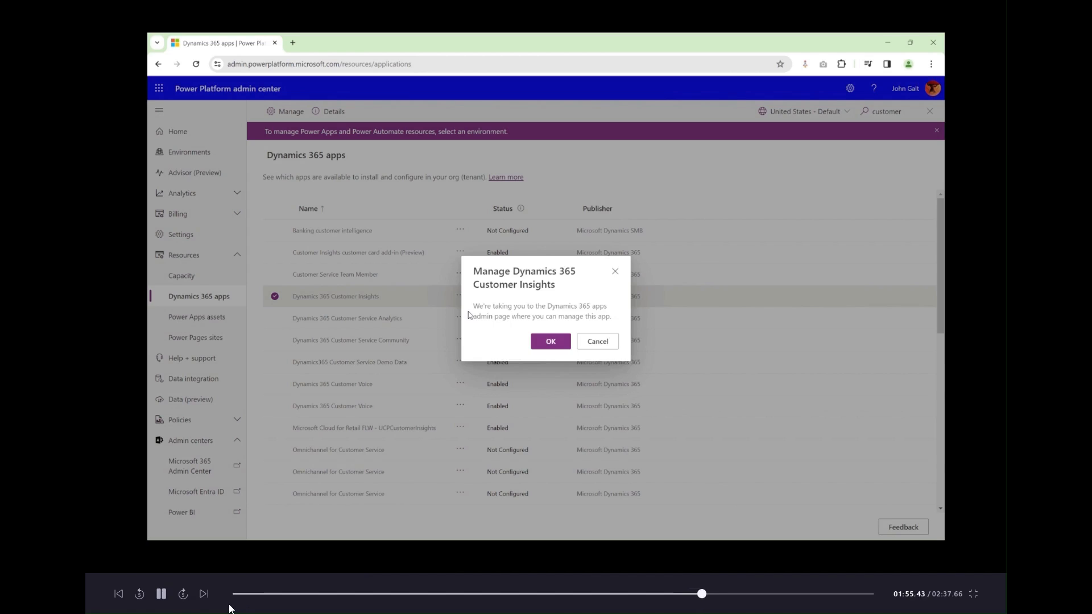
{"action": "left_click", "coordinate": [550, 342]}
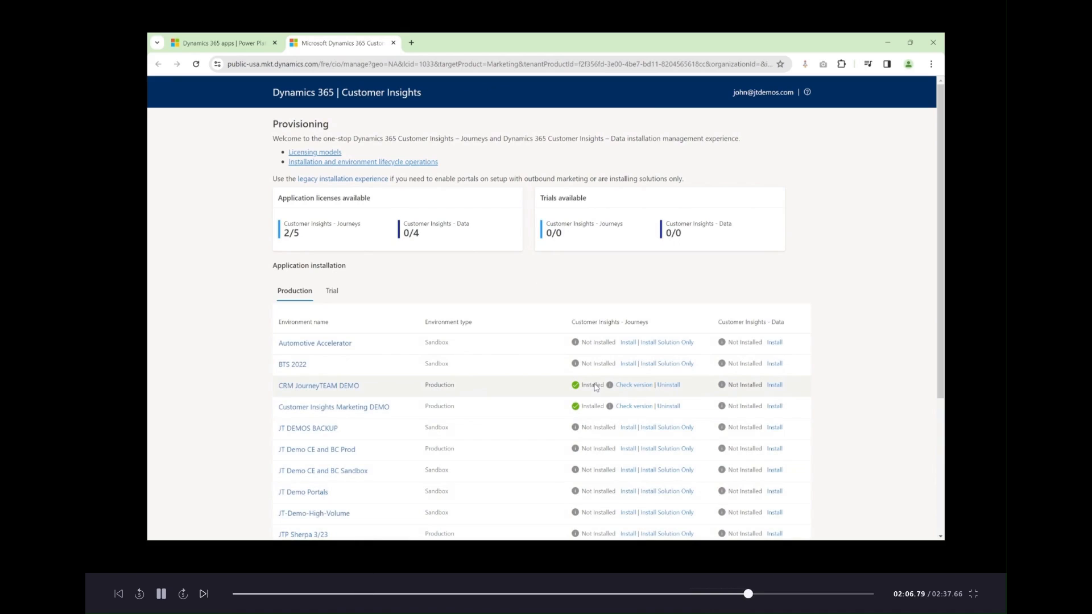
{"action": "mouse_move", "coordinate": [582, 403]}
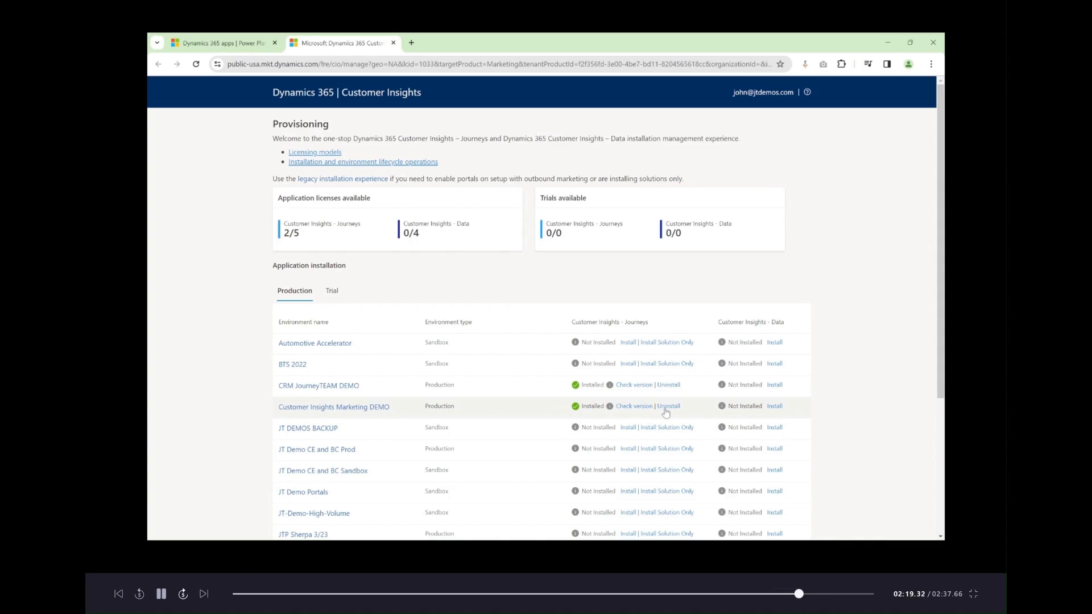
{"action": "mouse_move", "coordinate": [621, 411]}
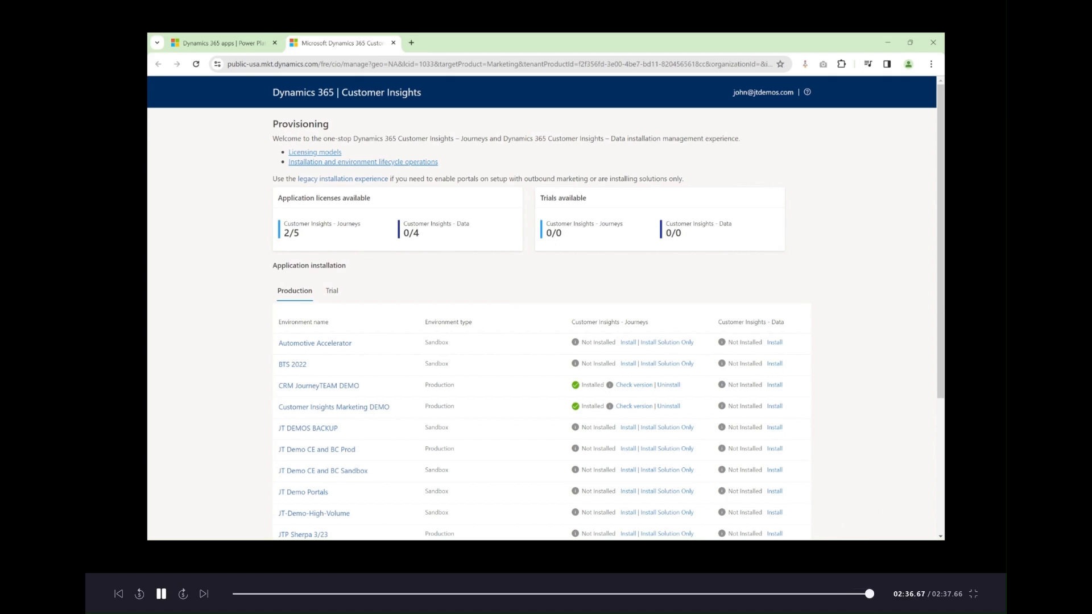
- View the Customer Insights Provisioning page listing Journeys installs and 2 of 5 licenses
{"action": "left_click", "coordinate": [161, 594]}
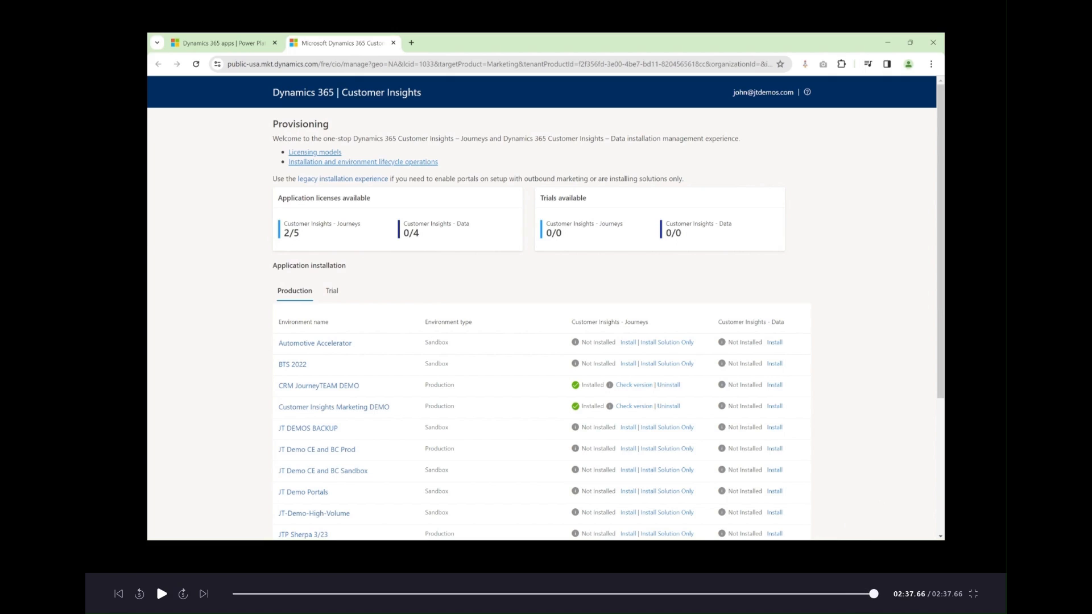